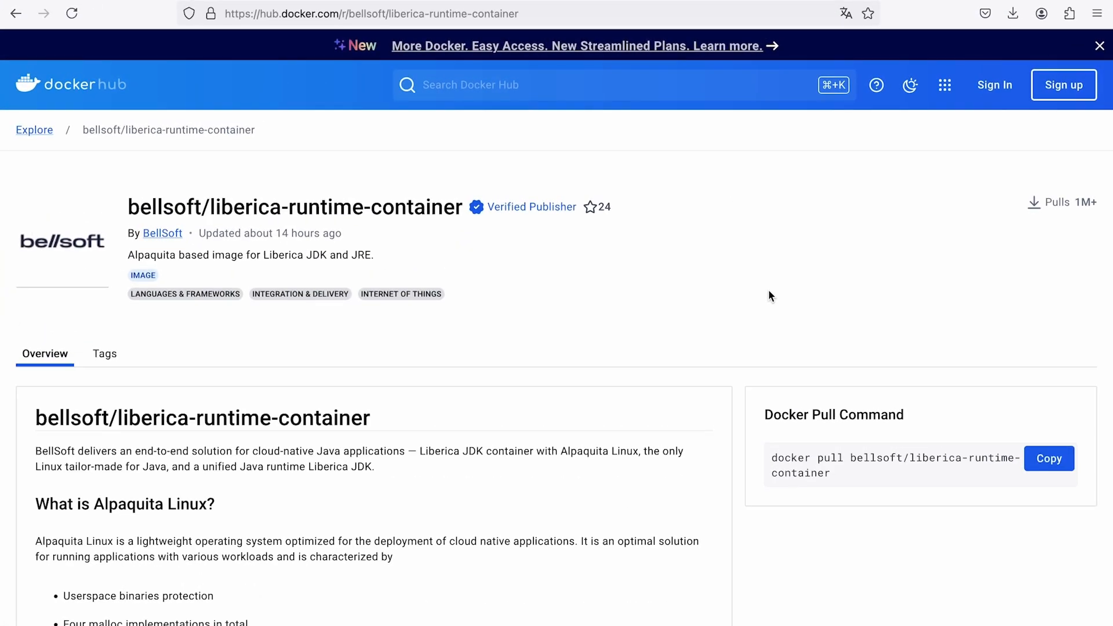
mouse_move(748, 339)
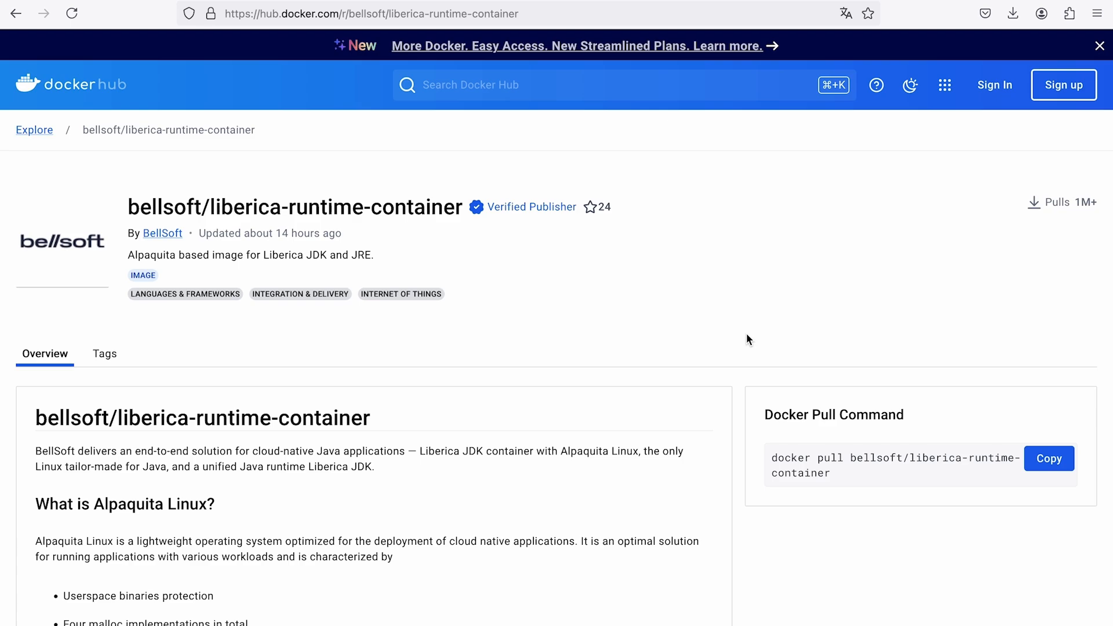
Step: Scroll the liberica-runtime-container Docker Hub page down to its Tags naming section mentioning crac
scroll("down", 3)
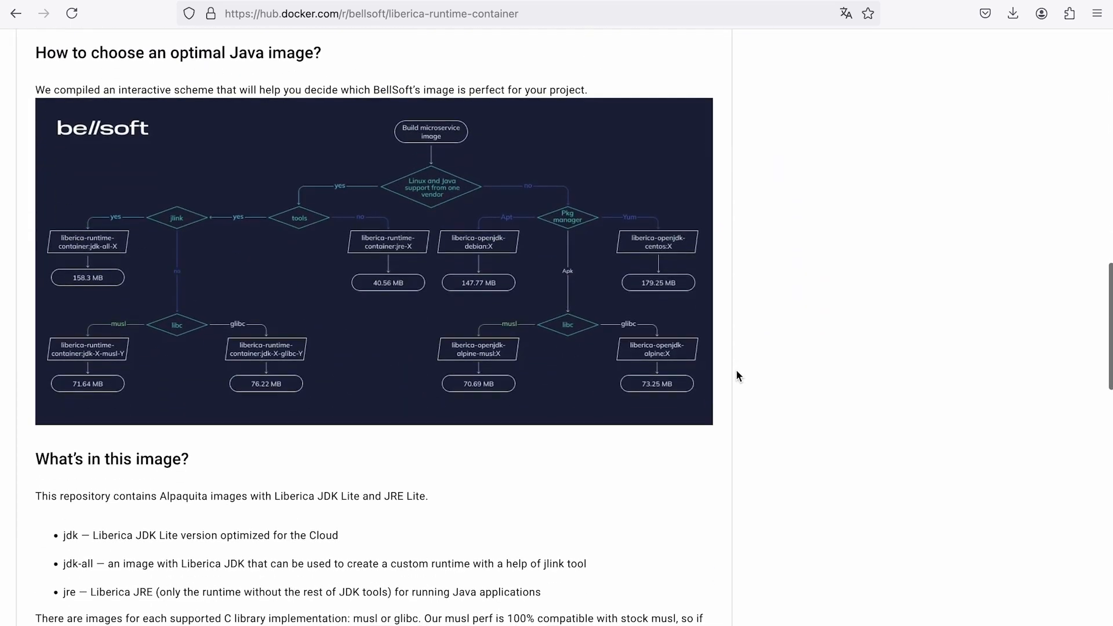
scroll("down", 3)
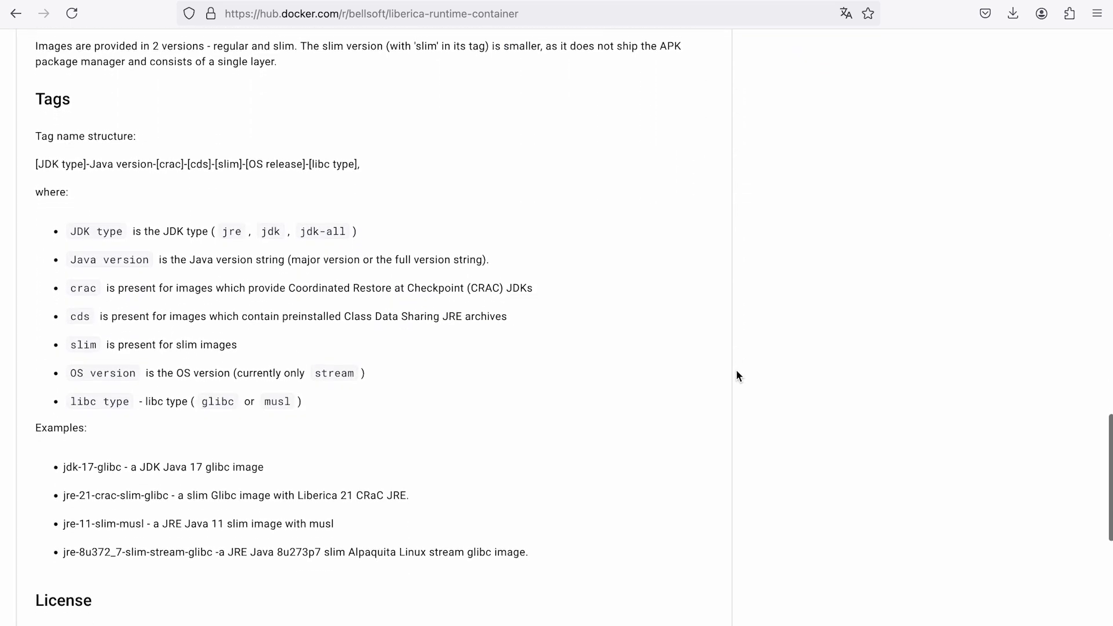
scroll("down", 3)
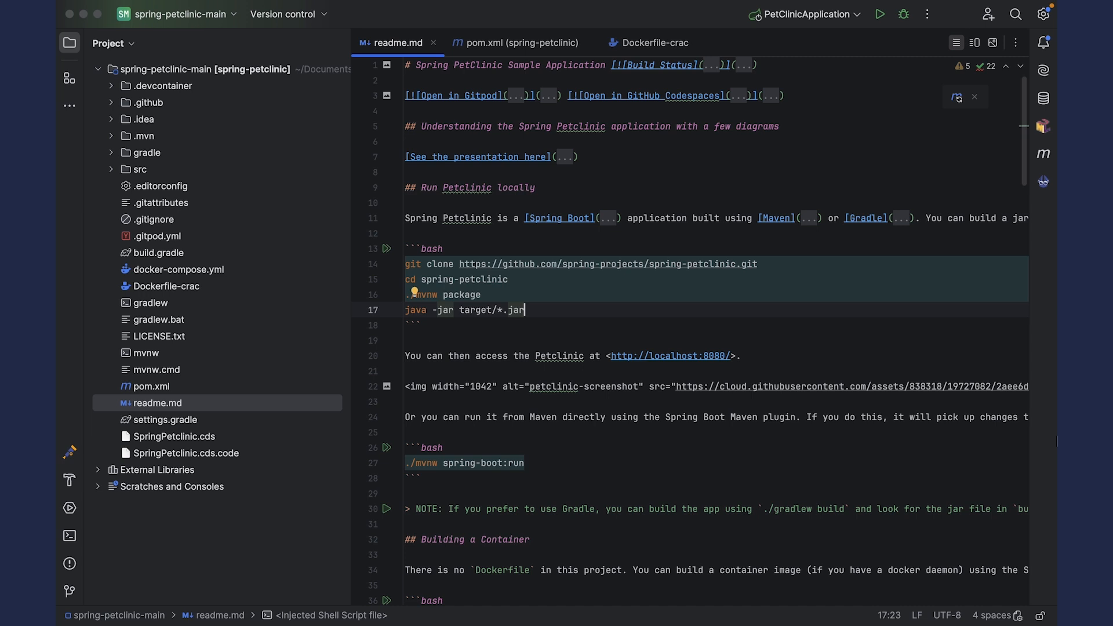
mouse_move(570, 209)
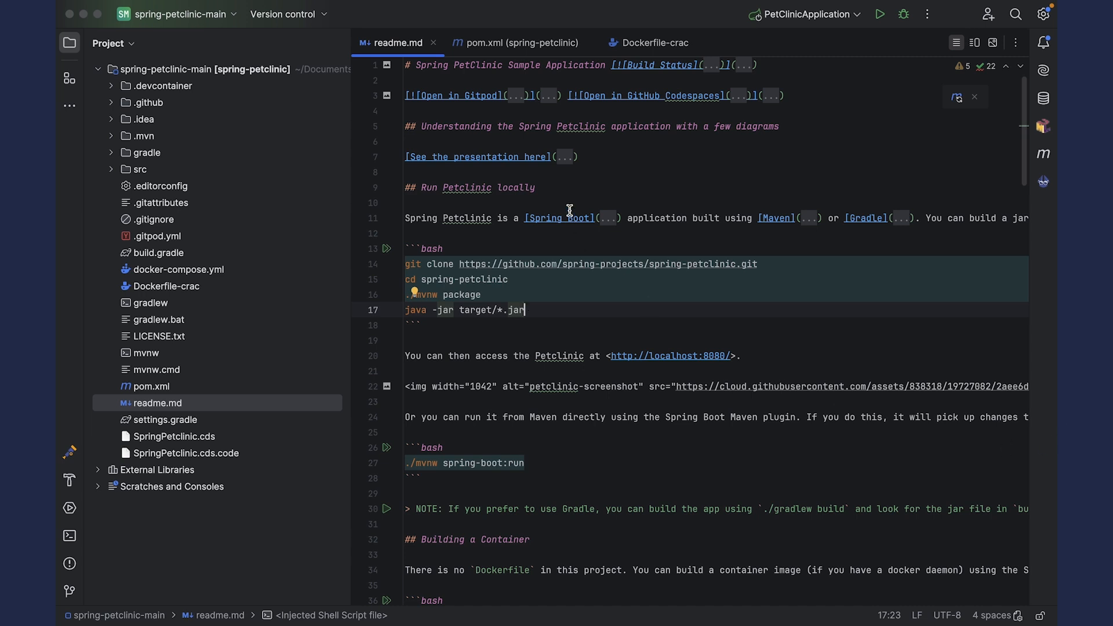
Step: Show pom.xml and focus the org.crac crac 1.4.0 dependency block
left_click(513, 43)
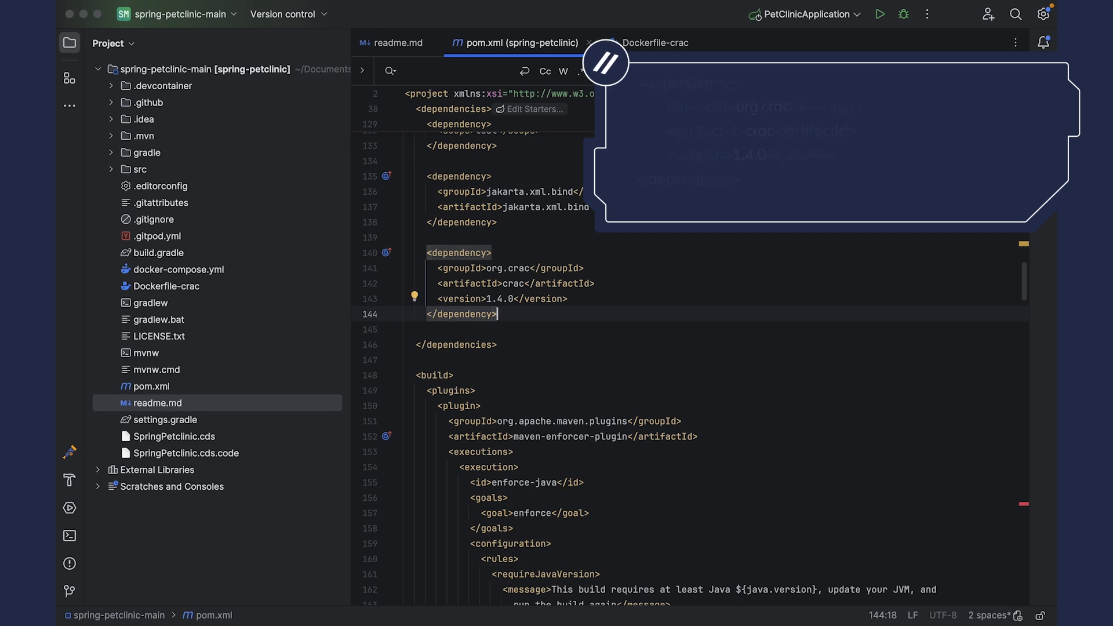
left_click(657, 41)
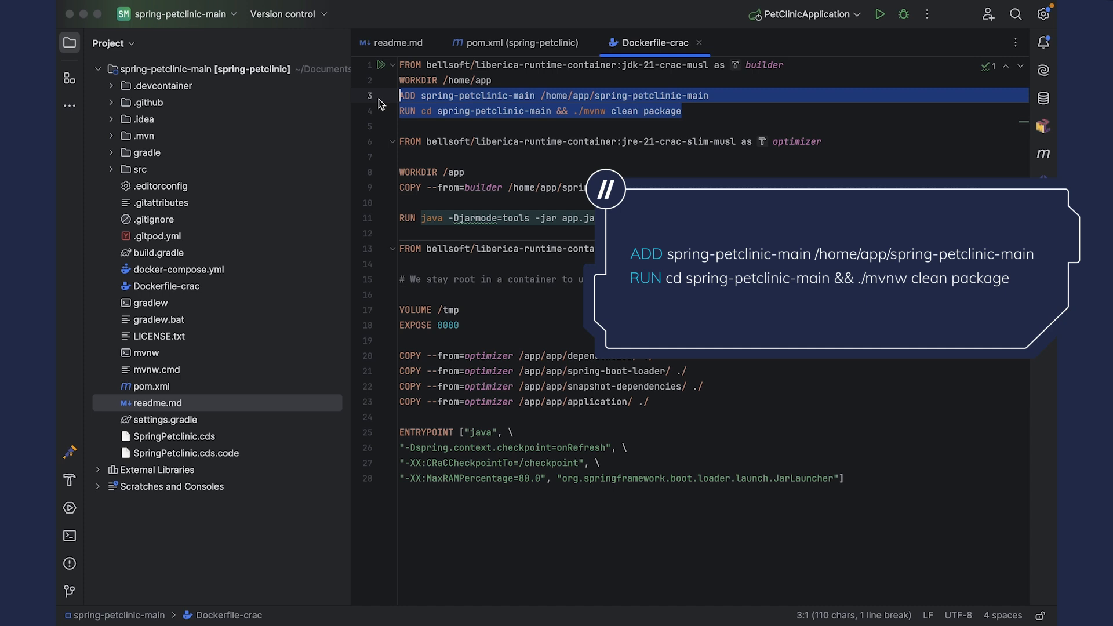
Step: Review Dockerfile-crac's FROM, ADD and RUN lines of the Liberica CRaC musl build stages
left_click(684, 112)
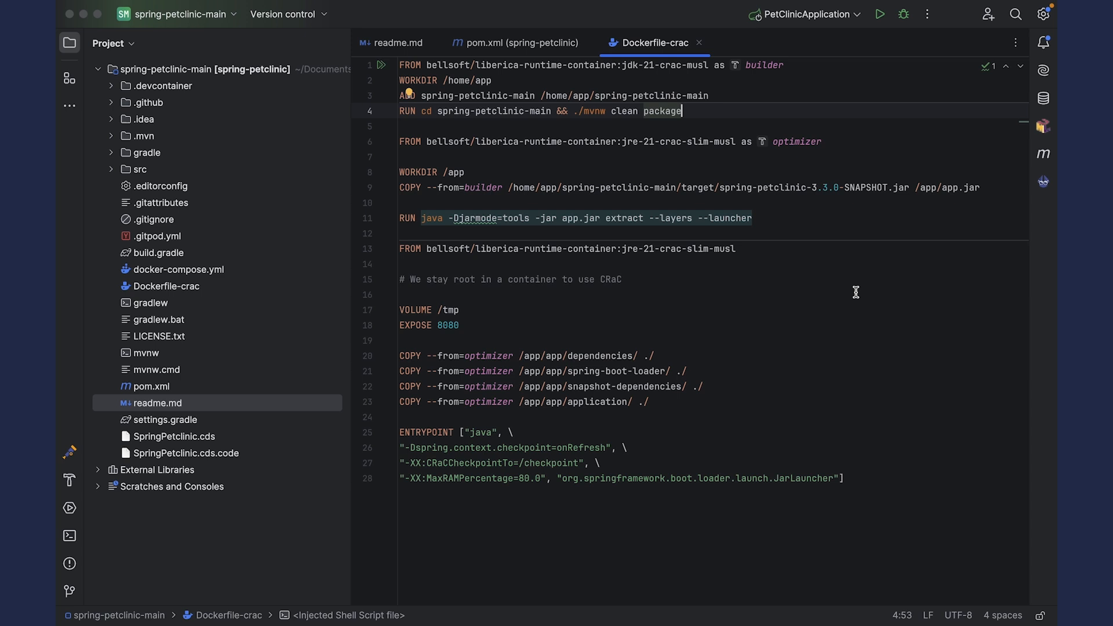
double_click(631, 142)
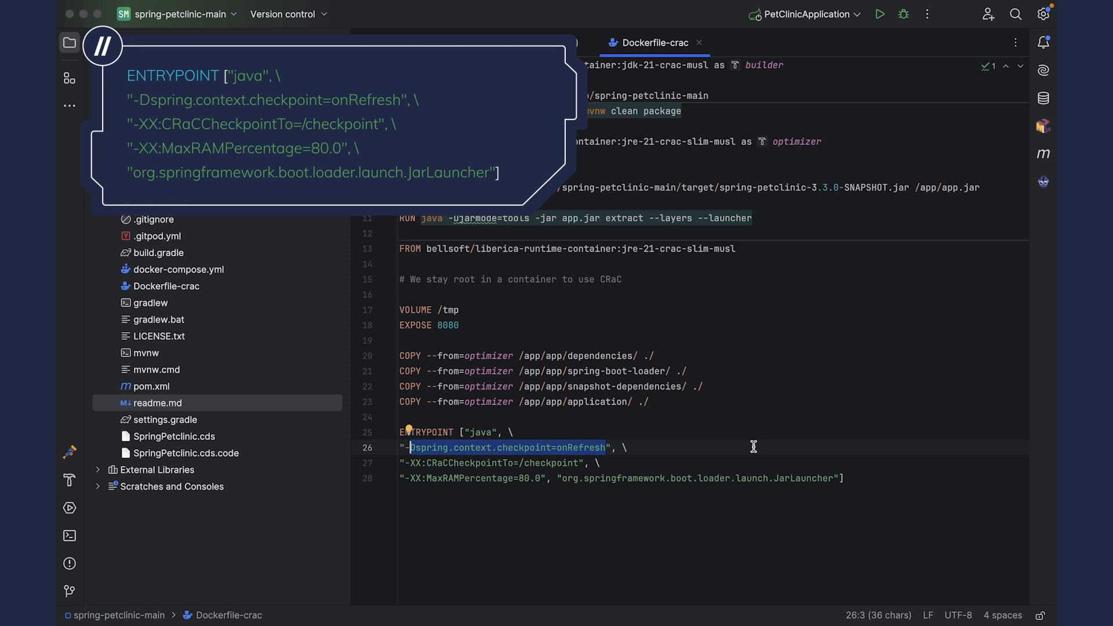
mouse_move(651, 481)
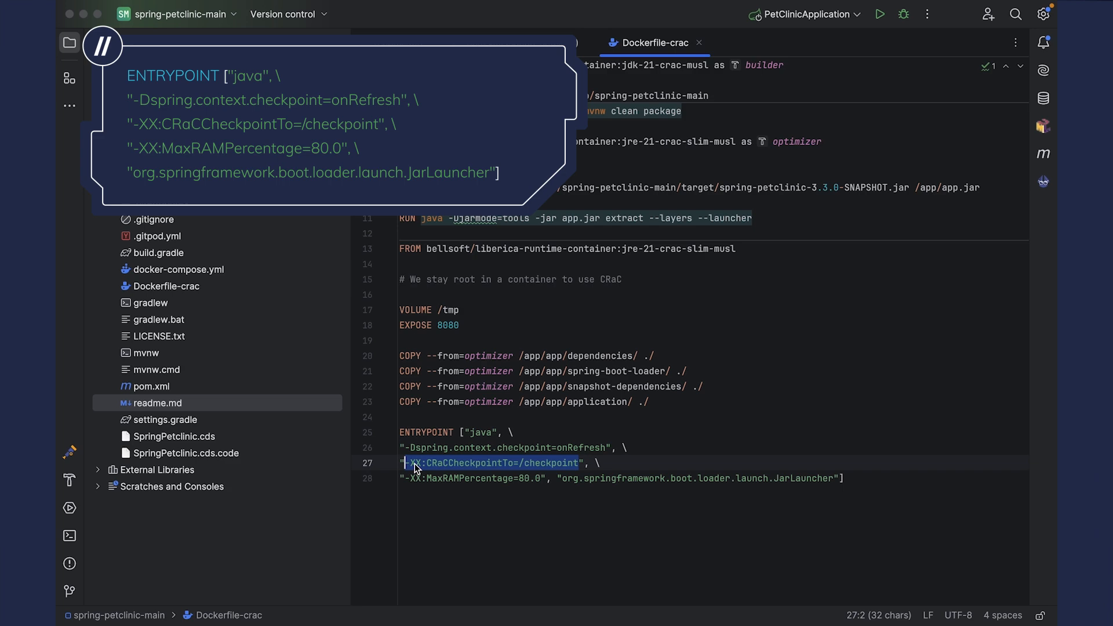
double_click(804, 478)
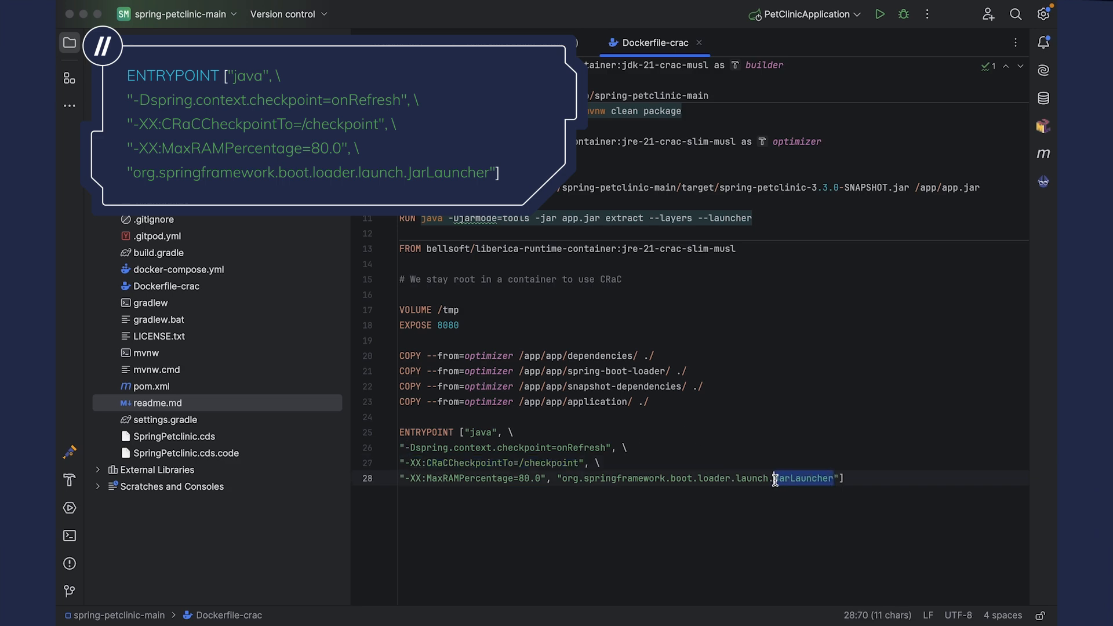
left_click(857, 477)
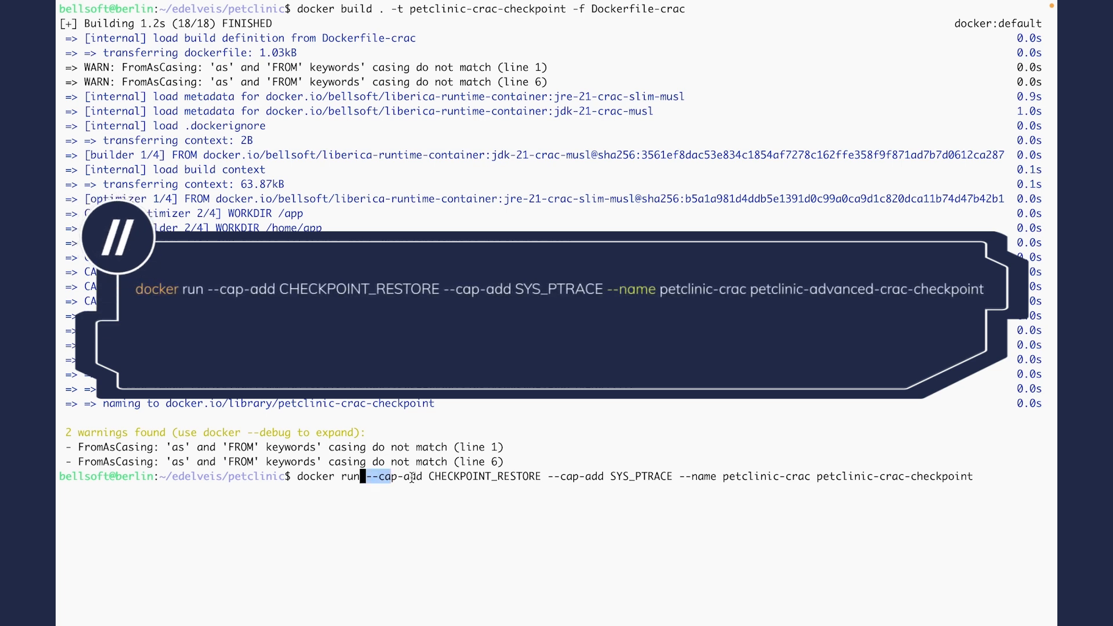
Step: Highlight the --cap-add CHECKPOINT_RESTORE and SYS_PTRACE flags in the petclinic-crac docker run line
left_click_drag(367, 476, 672, 476)
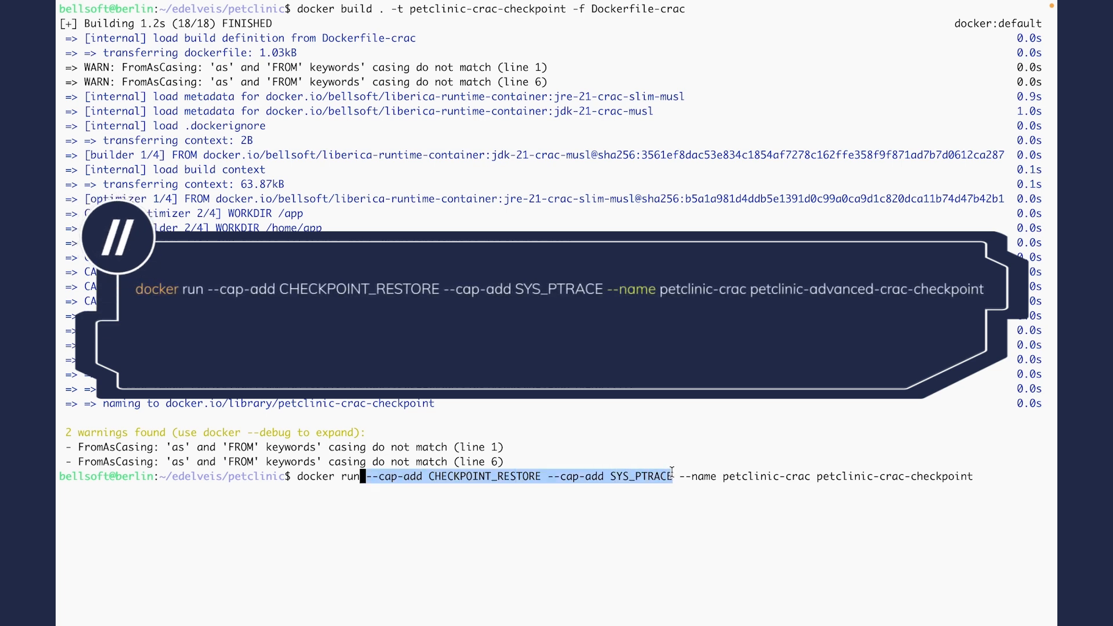
mouse_move(674, 497)
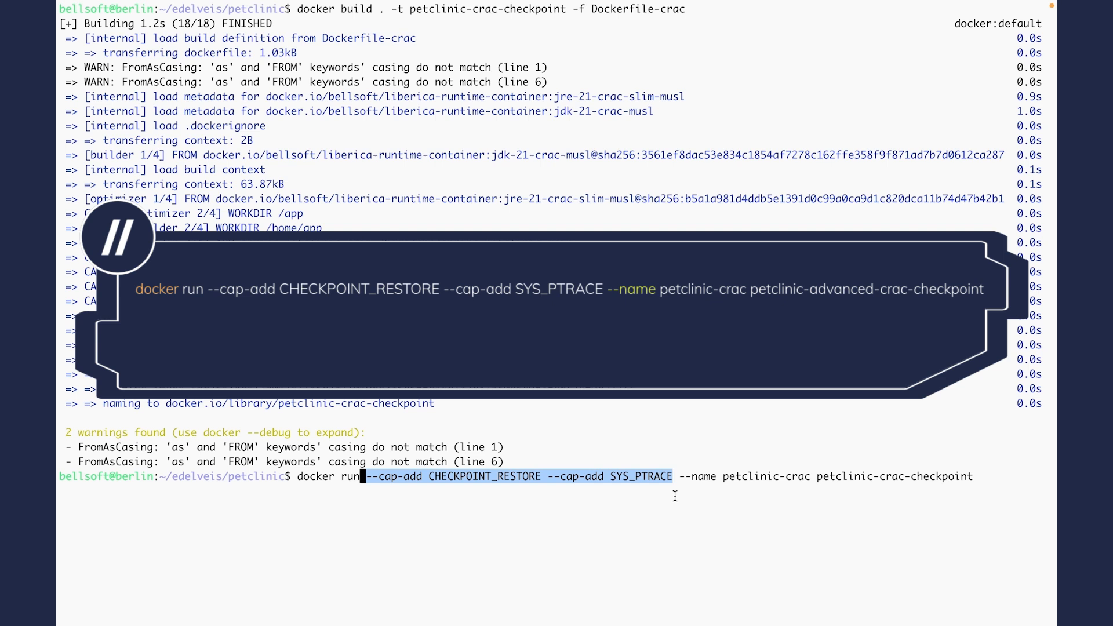
mouse_move(531, 476)
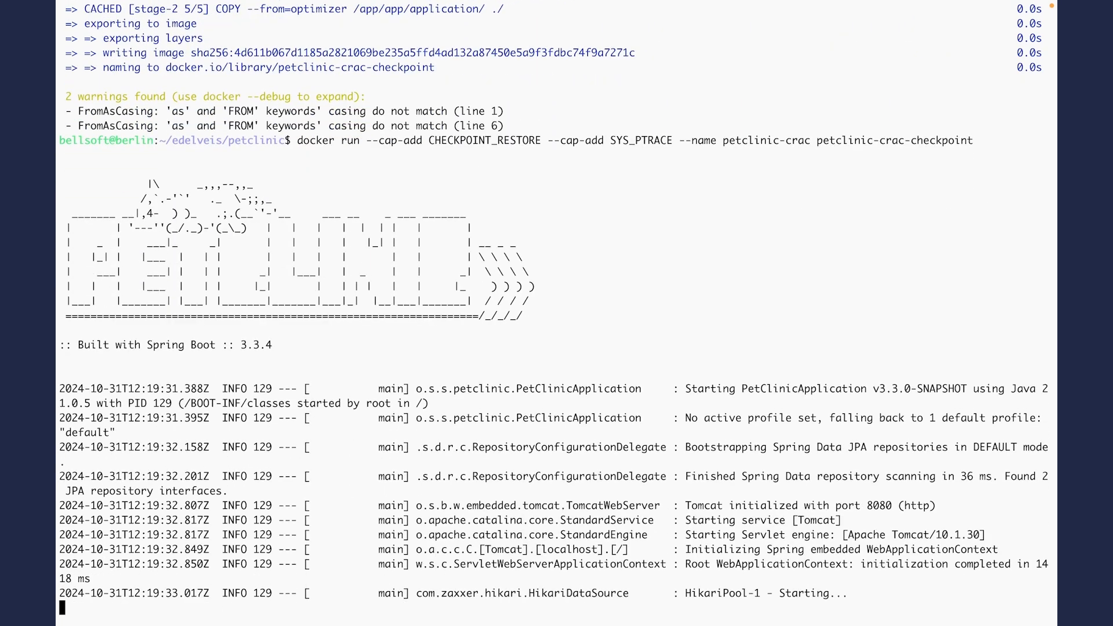
Step: Follow the jdk.crac log until 'CR: Checkpoint ...' appears and the shell prompt returns
scroll("down", 3)
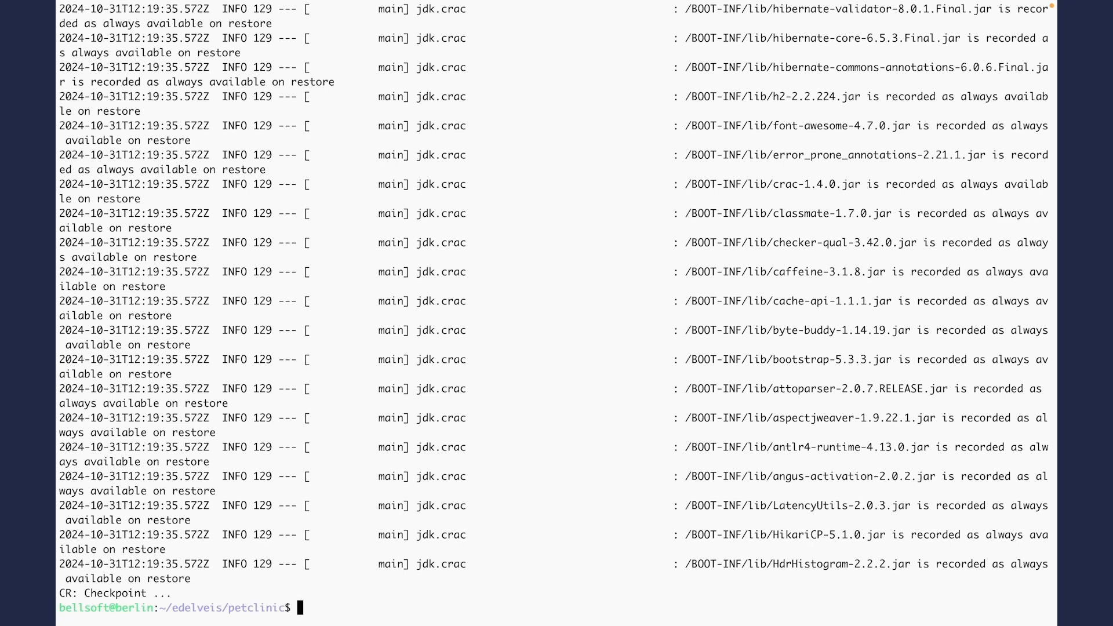
mouse_move(191, 593)
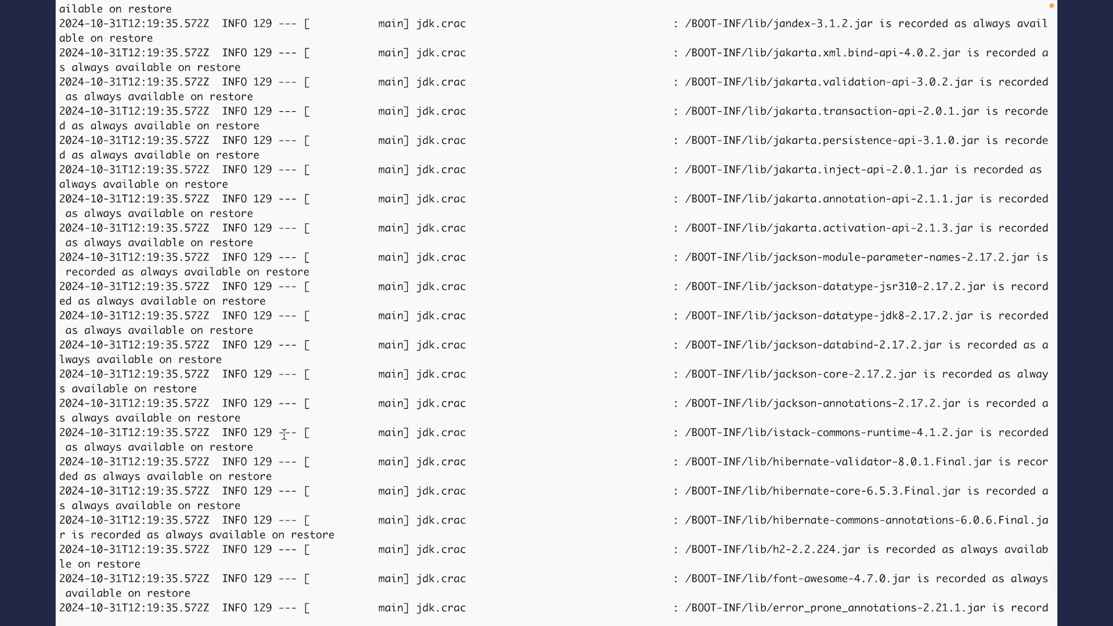
scroll("down", 3)
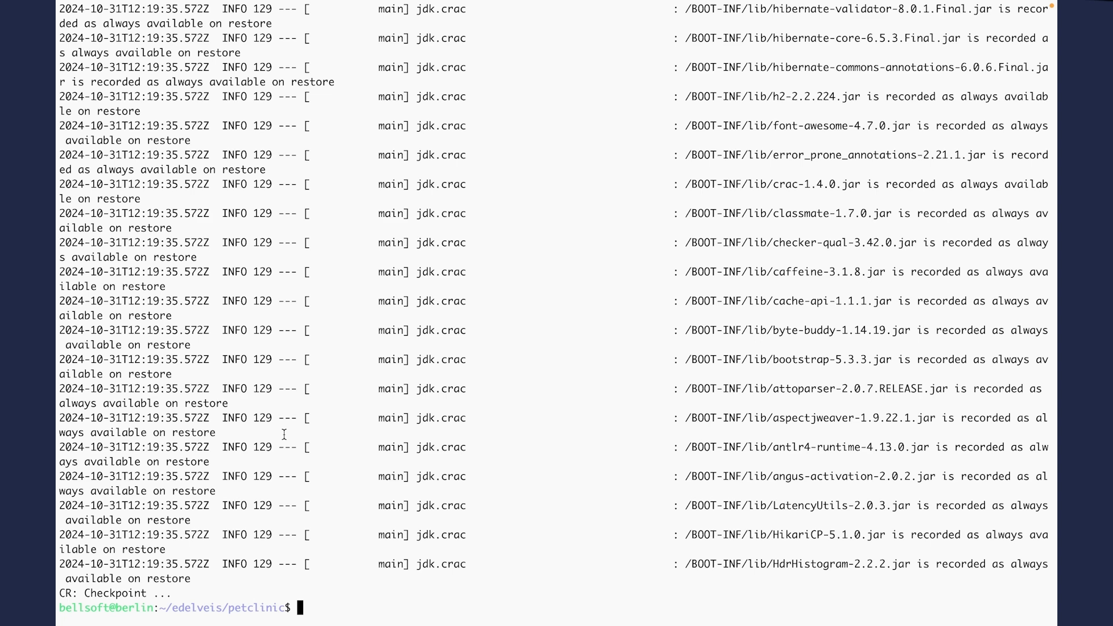
Step: Enter docker commit creating petclinic-crac-restore with a -XX:CRaCRestoreFrom=/checkpoint java entrypoint, highlighting the restore flag
type("docker commit --change='ENTRYPOINT [\"java\", \"-XX:CRaCRestoreFrom=/checkpoint\"]' petclinic-crac petclinic-crac-restore")
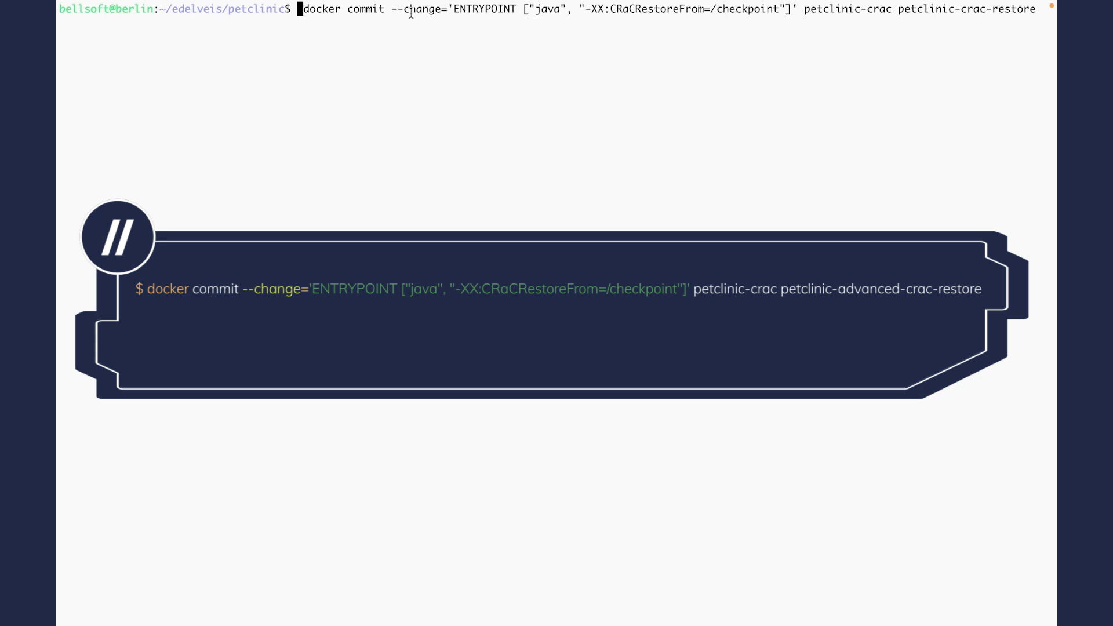
left_click_drag(390, 10, 652, 10)
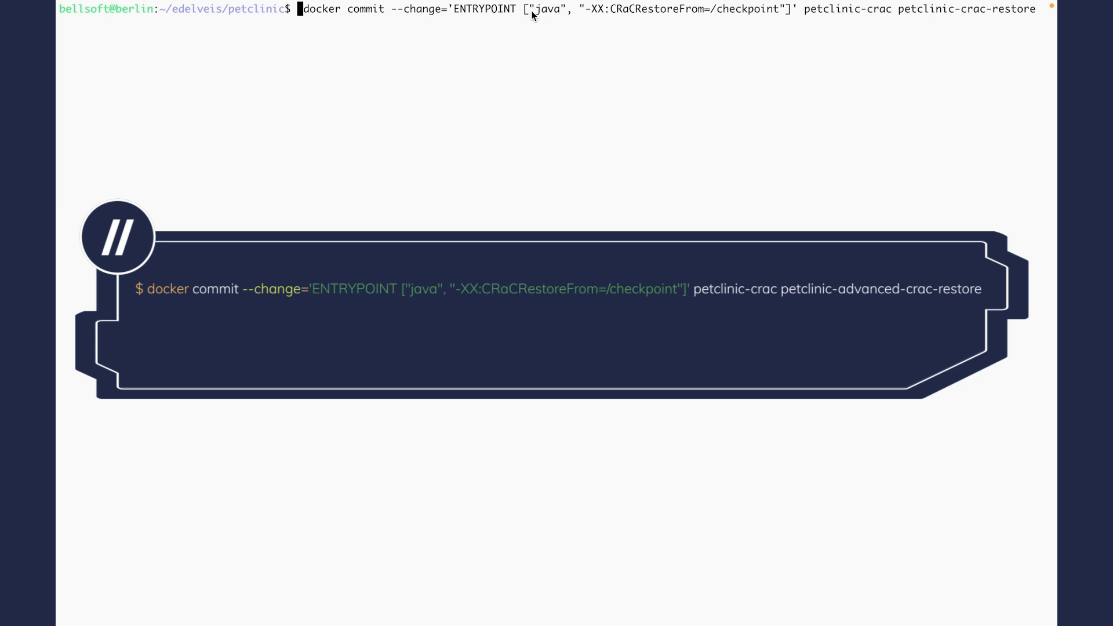
mouse_move(588, 14)
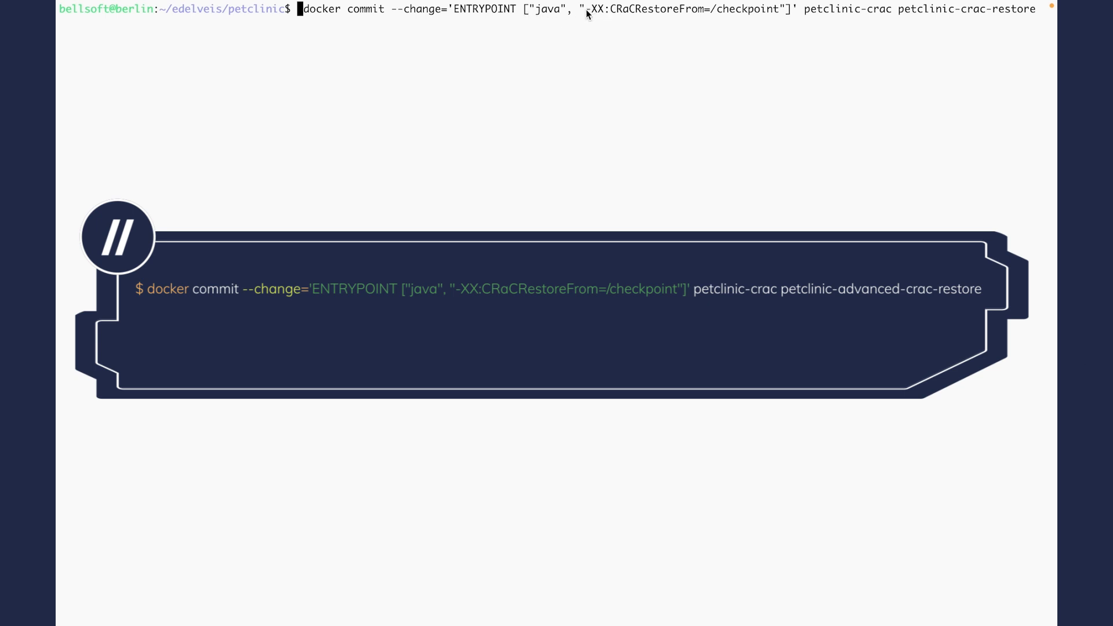
left_click_drag(583, 10, 779, 9)
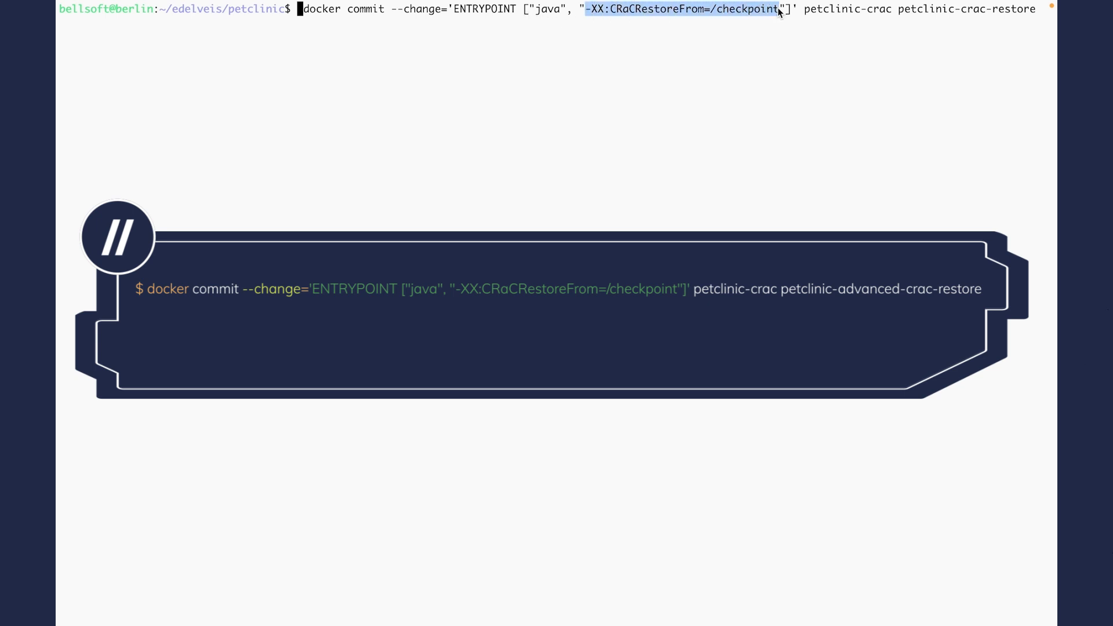
mouse_move(790, 17)
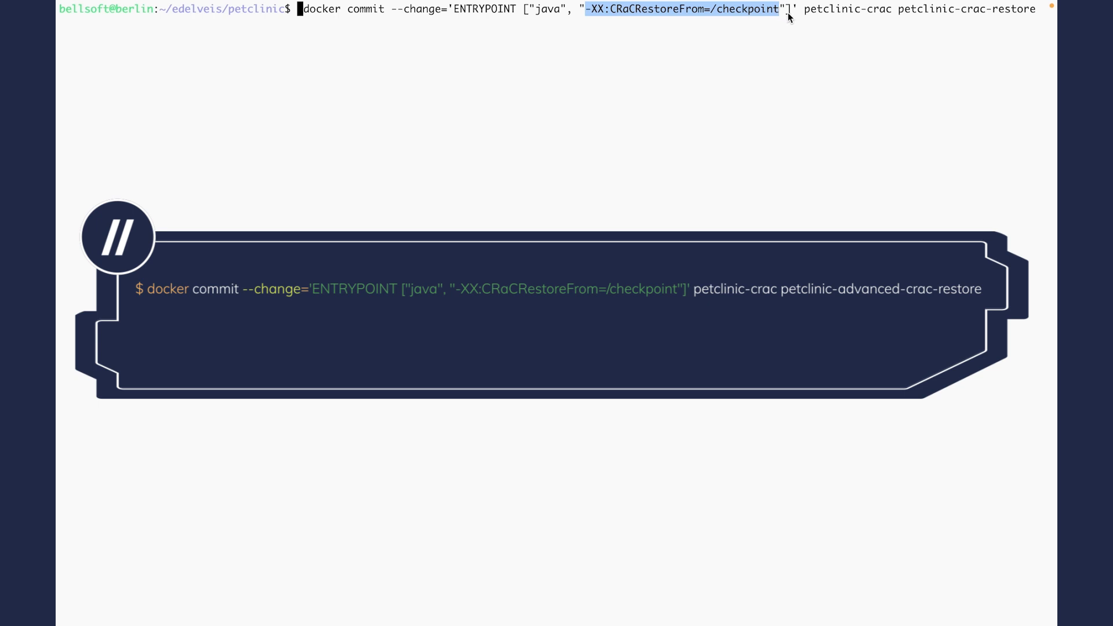
mouse_move(768, 13)
type("rm -f")
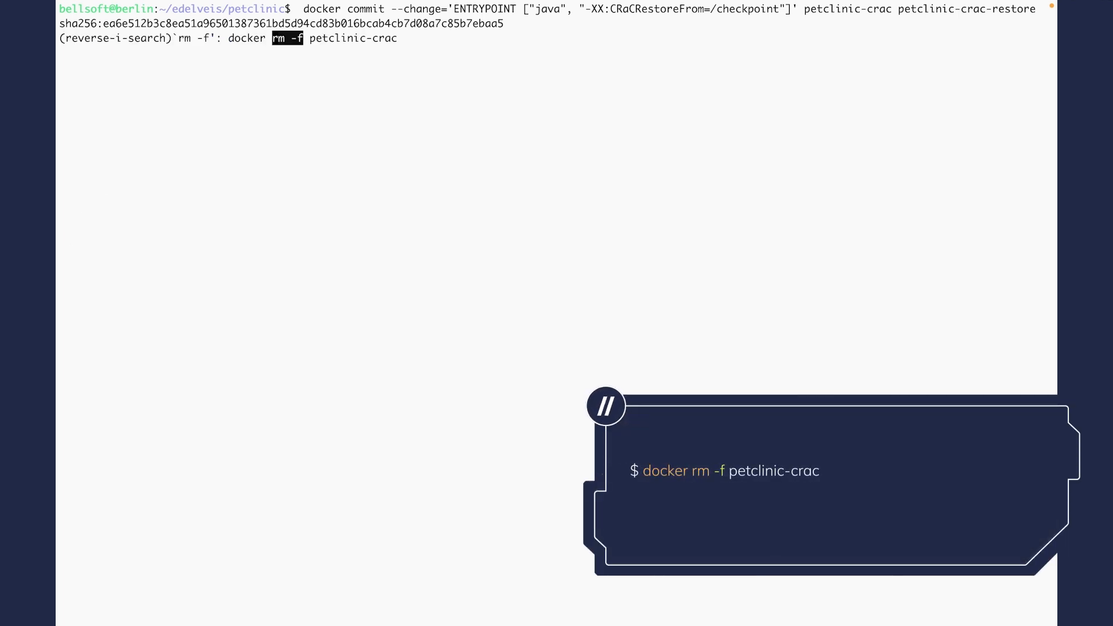
Step: Remove the old petclinic-crac container and run the restore image, highlighting the 0.17-second PetClinic restore on port 8082
key("Enter")
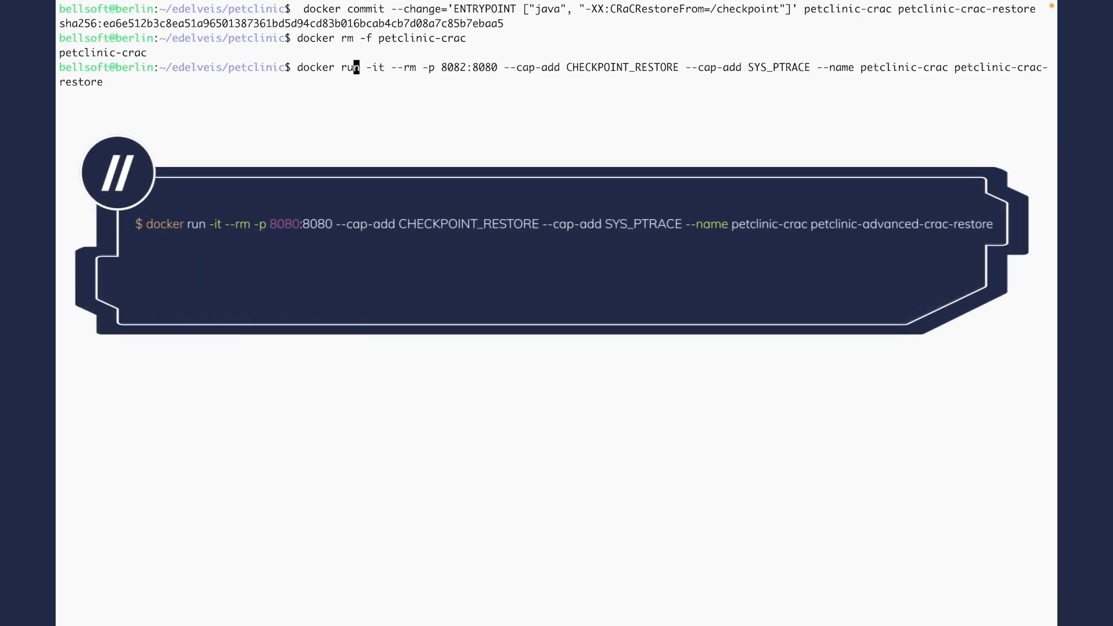
mouse_move(482, 73)
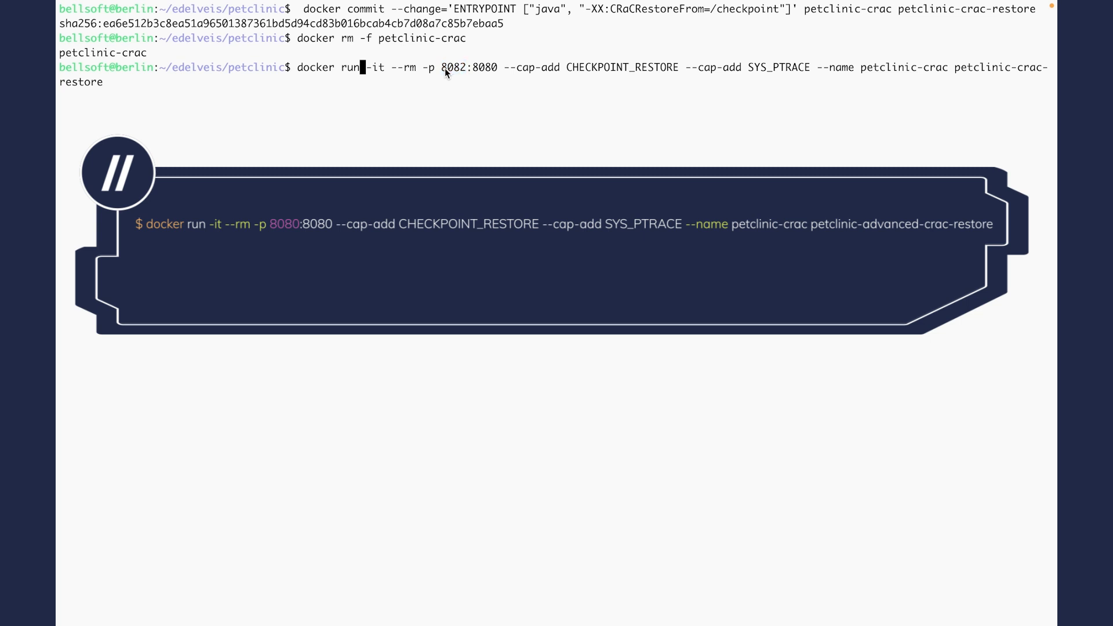
mouse_move(512, 72)
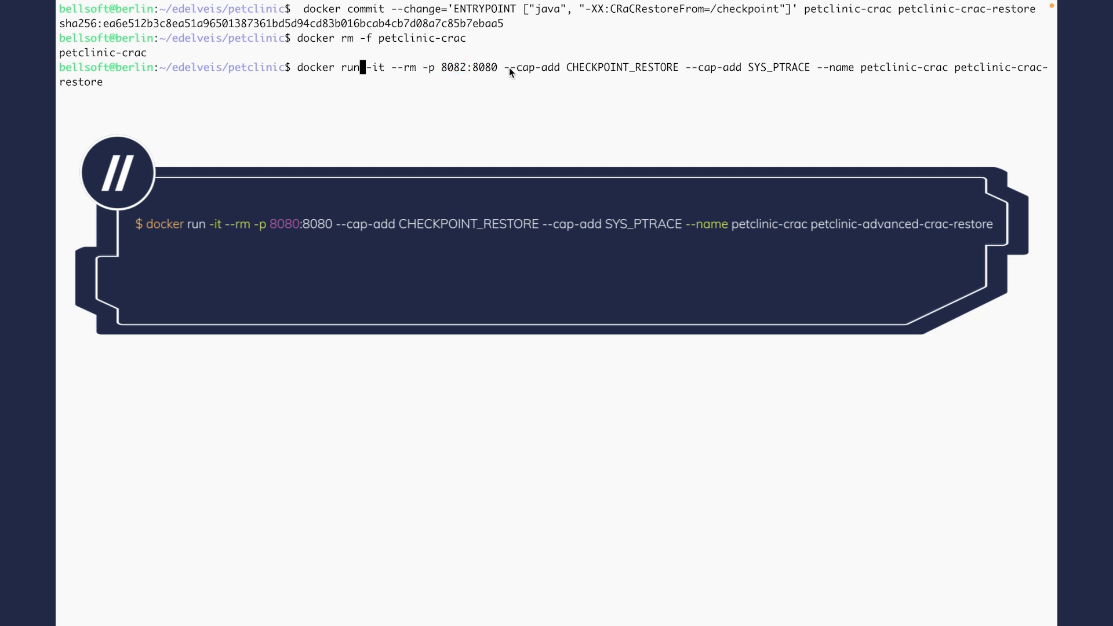
left_click_drag(518, 67, 809, 68)
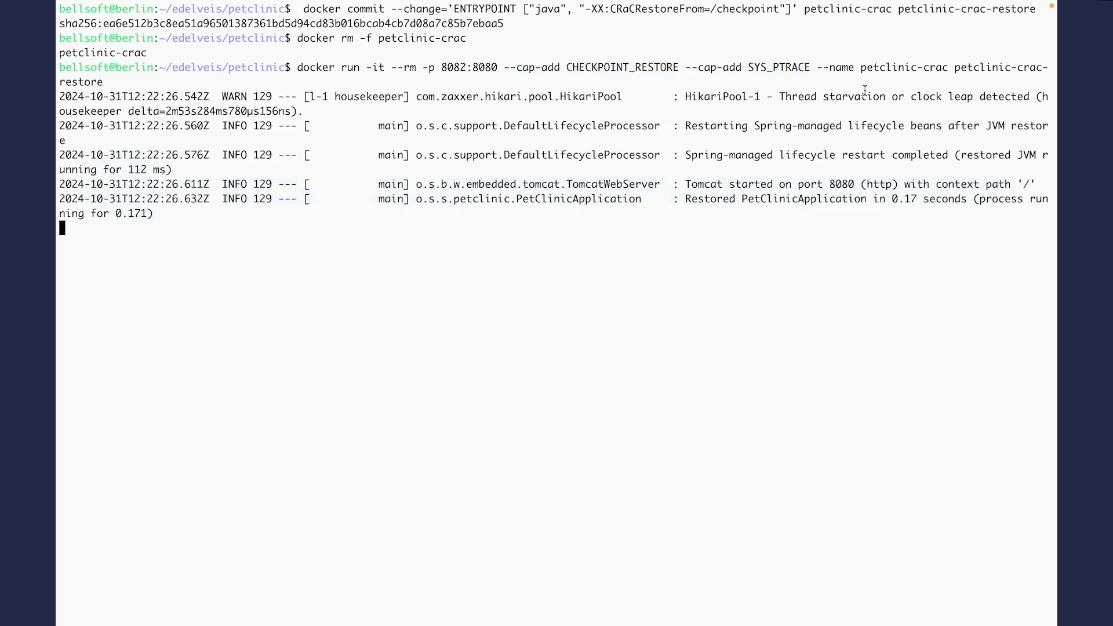
mouse_move(684, 199)
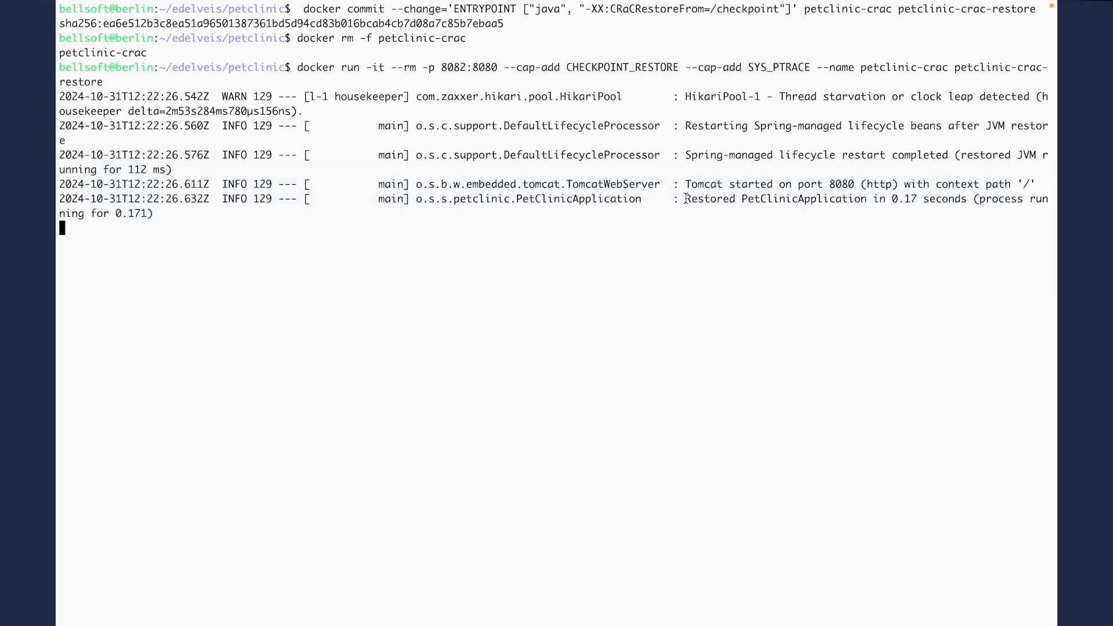
left_click_drag(685, 198, 967, 199)
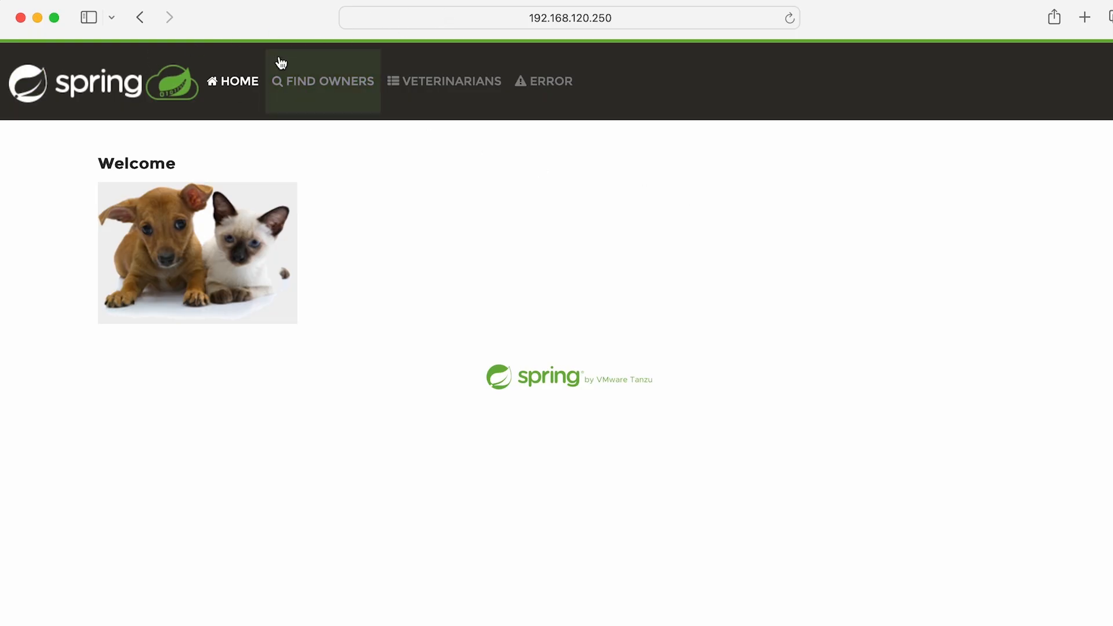
left_click(323, 81)
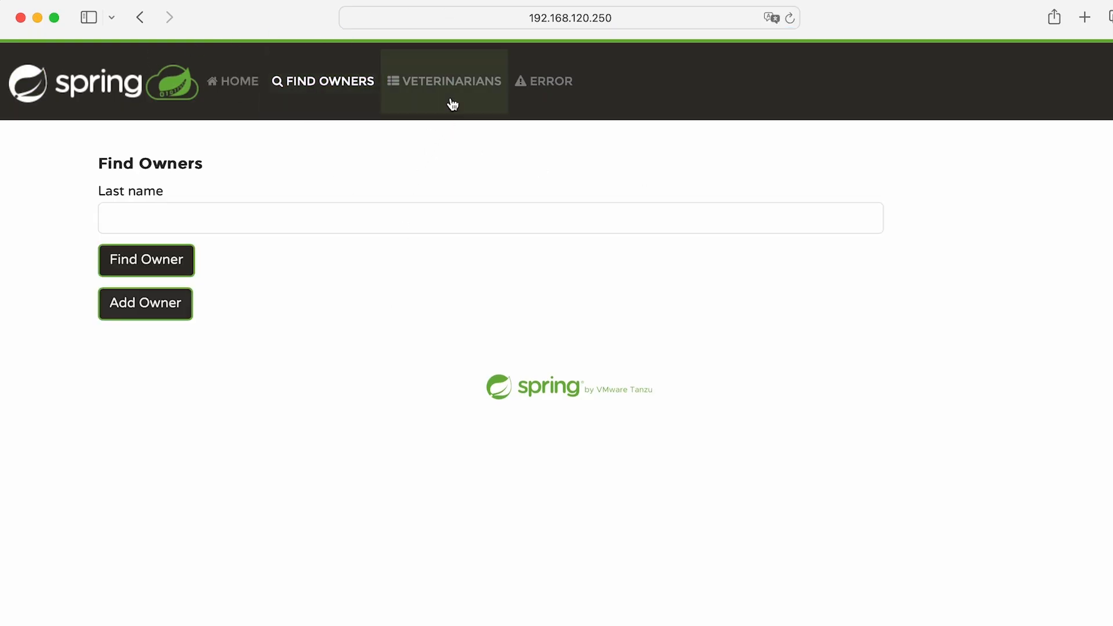
left_click(239, 82)
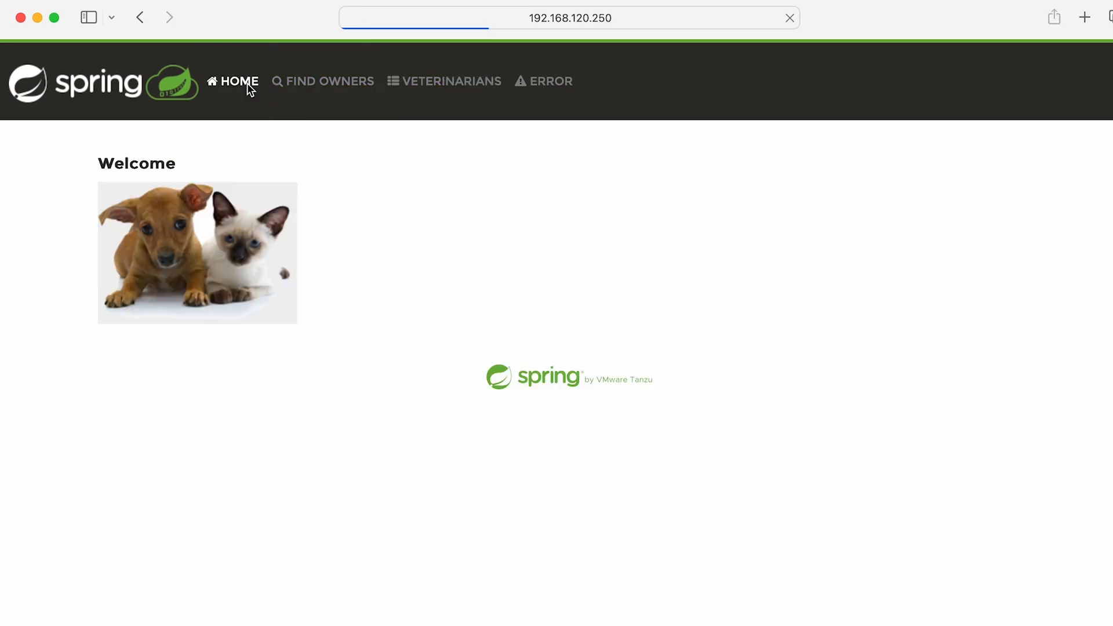